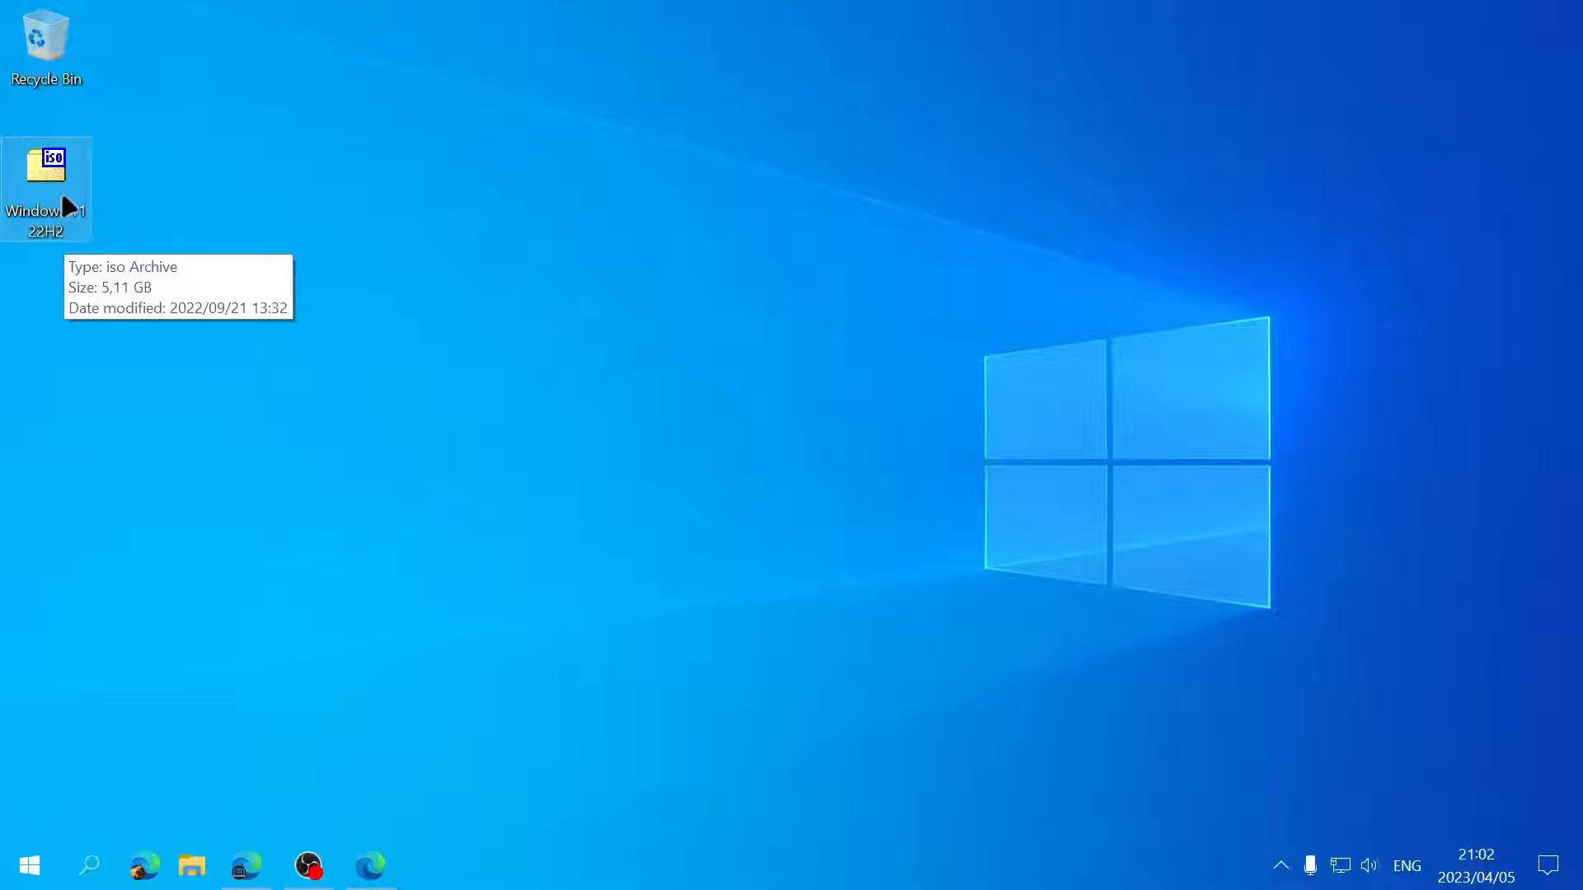
- Mount the Windows 11 22H2 ISO as DVD Drive (F:) and launch setup from it
right_click(46, 188)
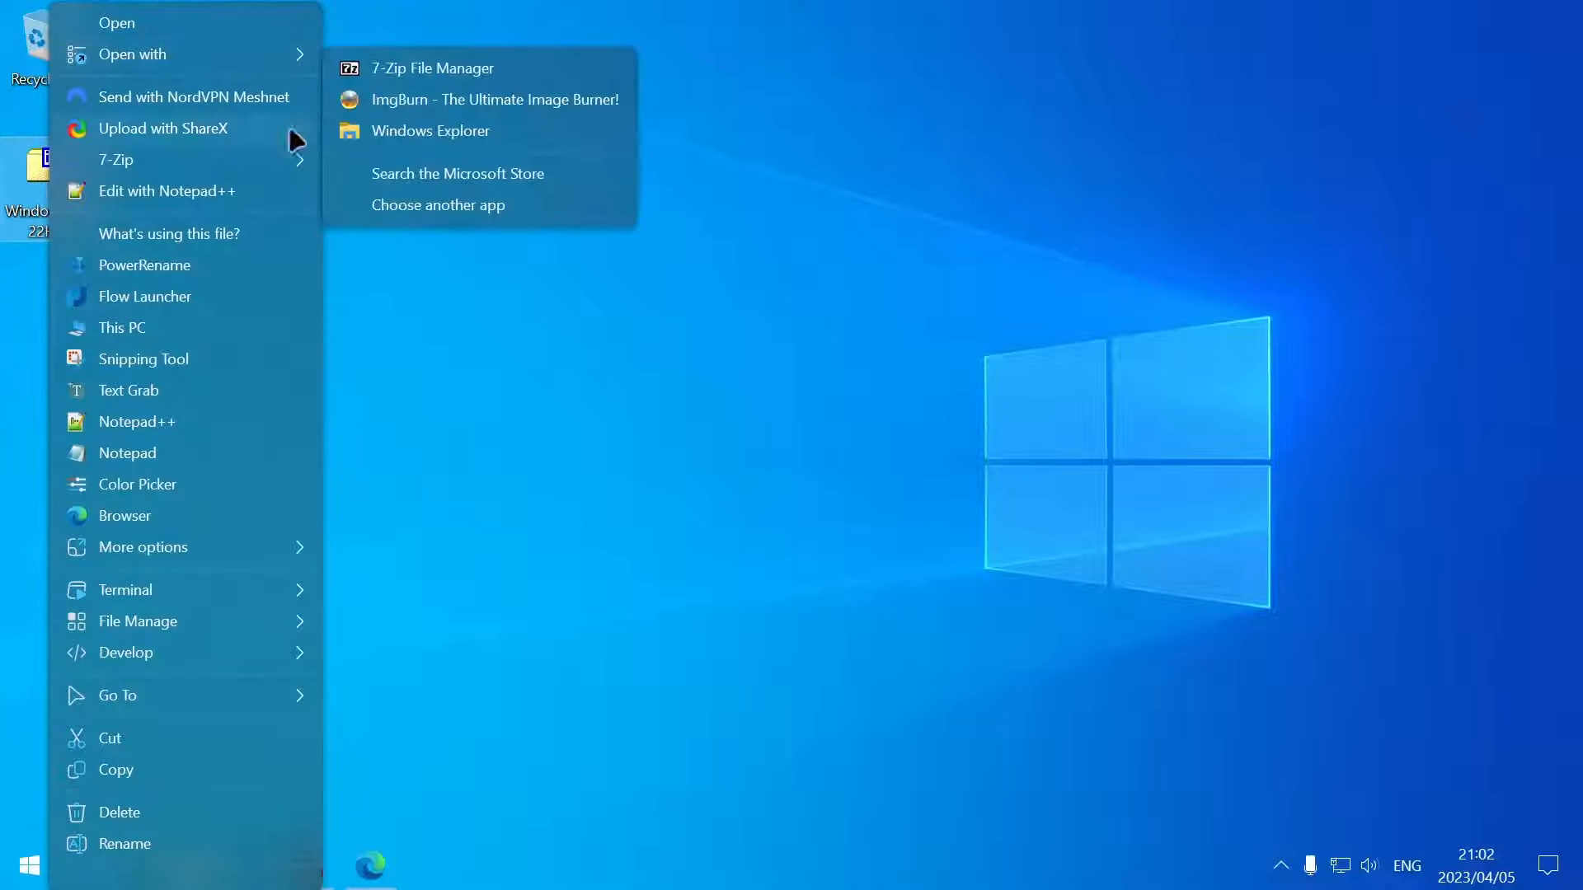
click(562, 281)
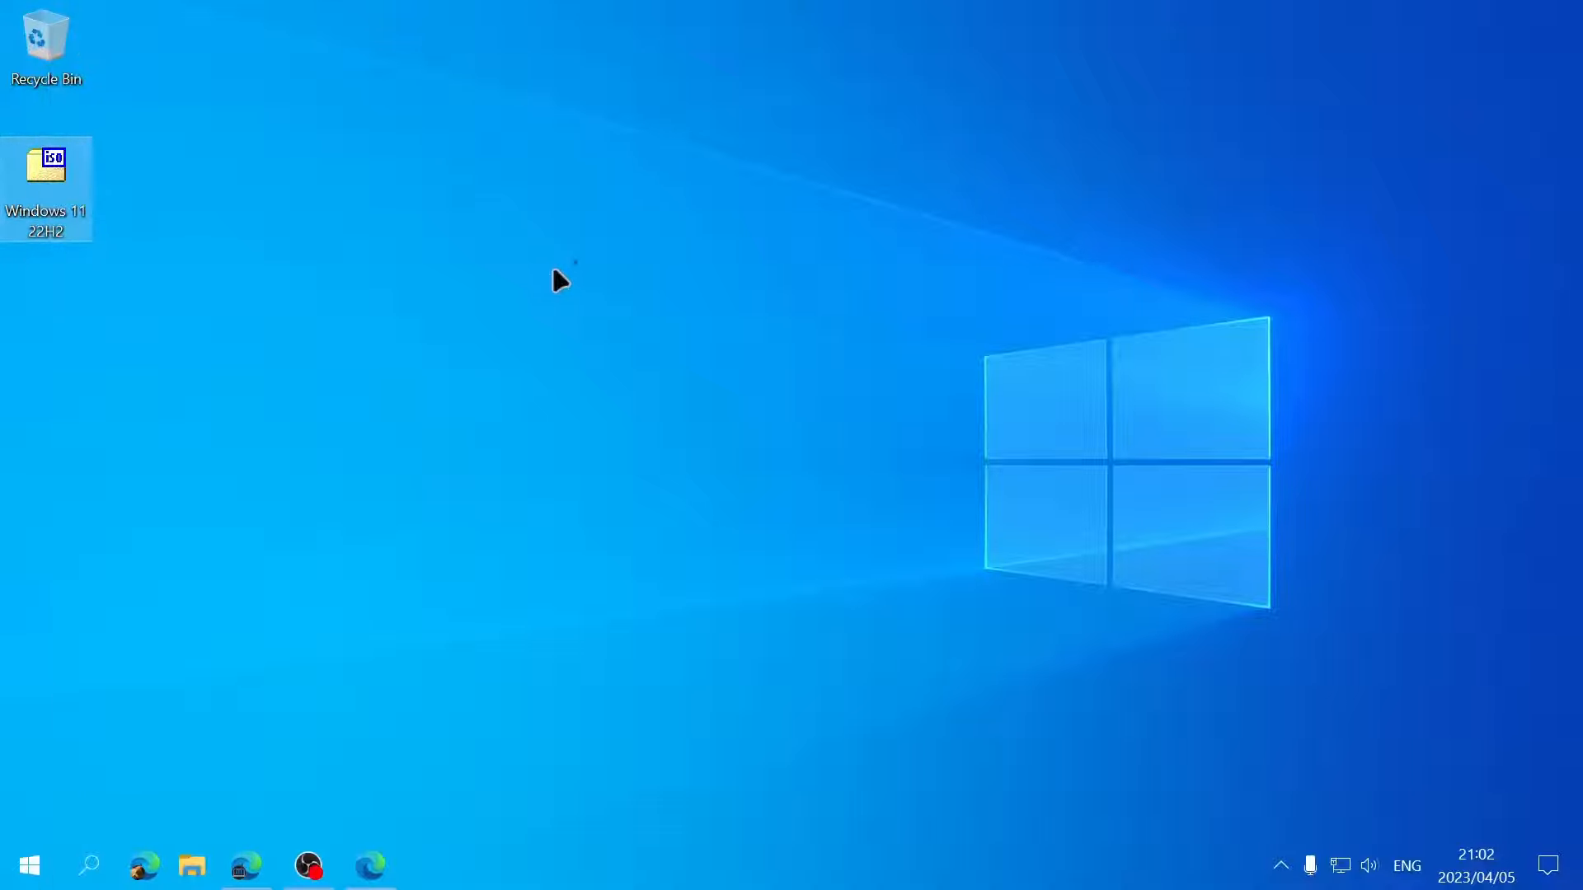
double_click(45, 172)
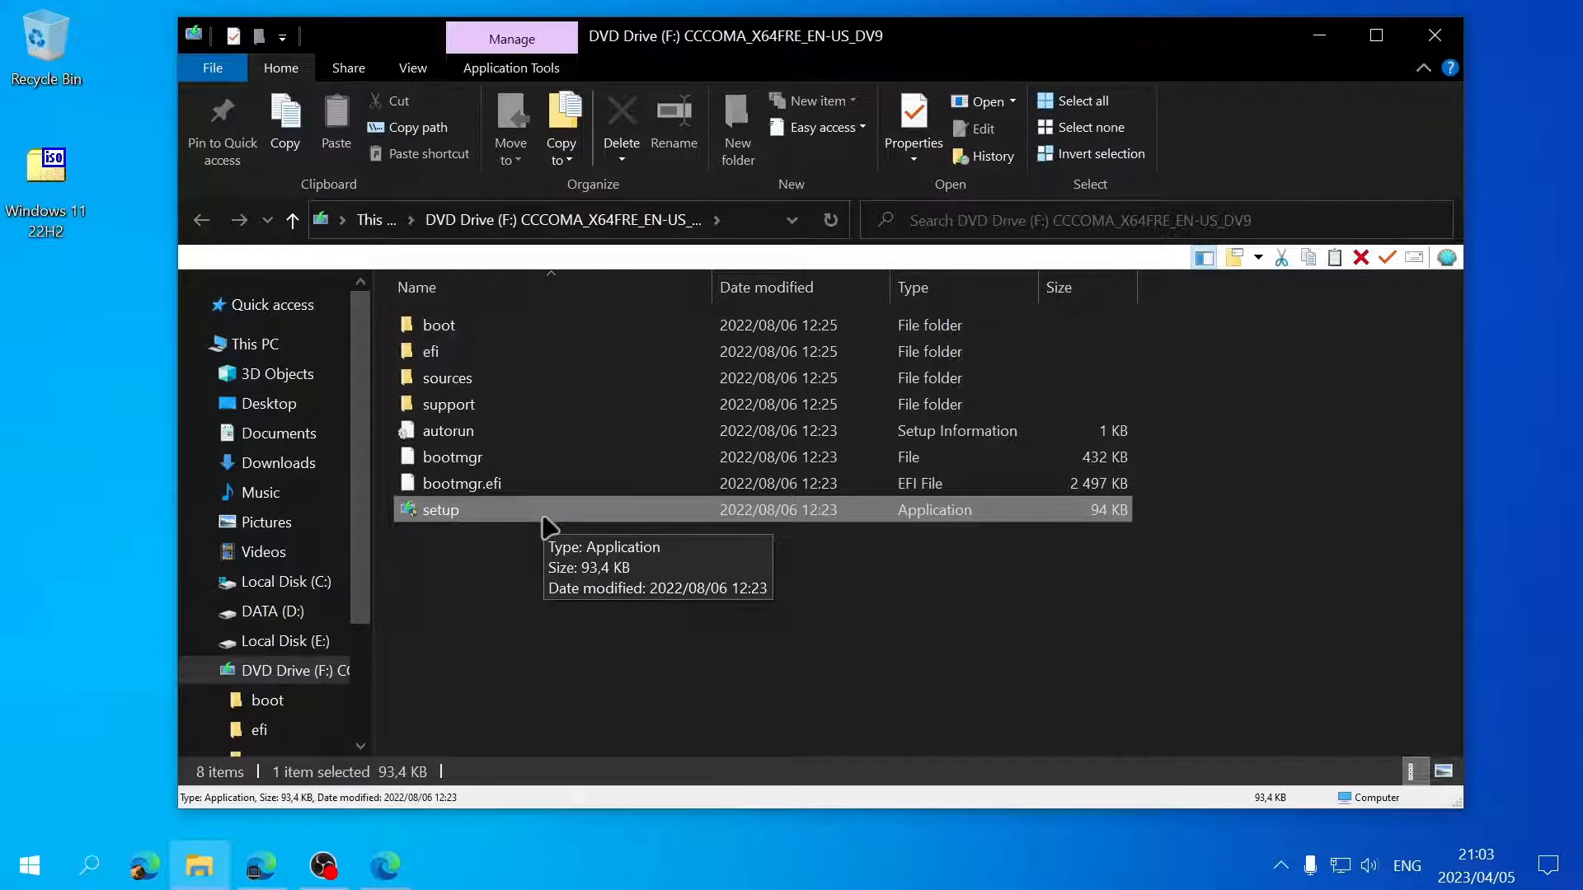
double_click(438, 509)
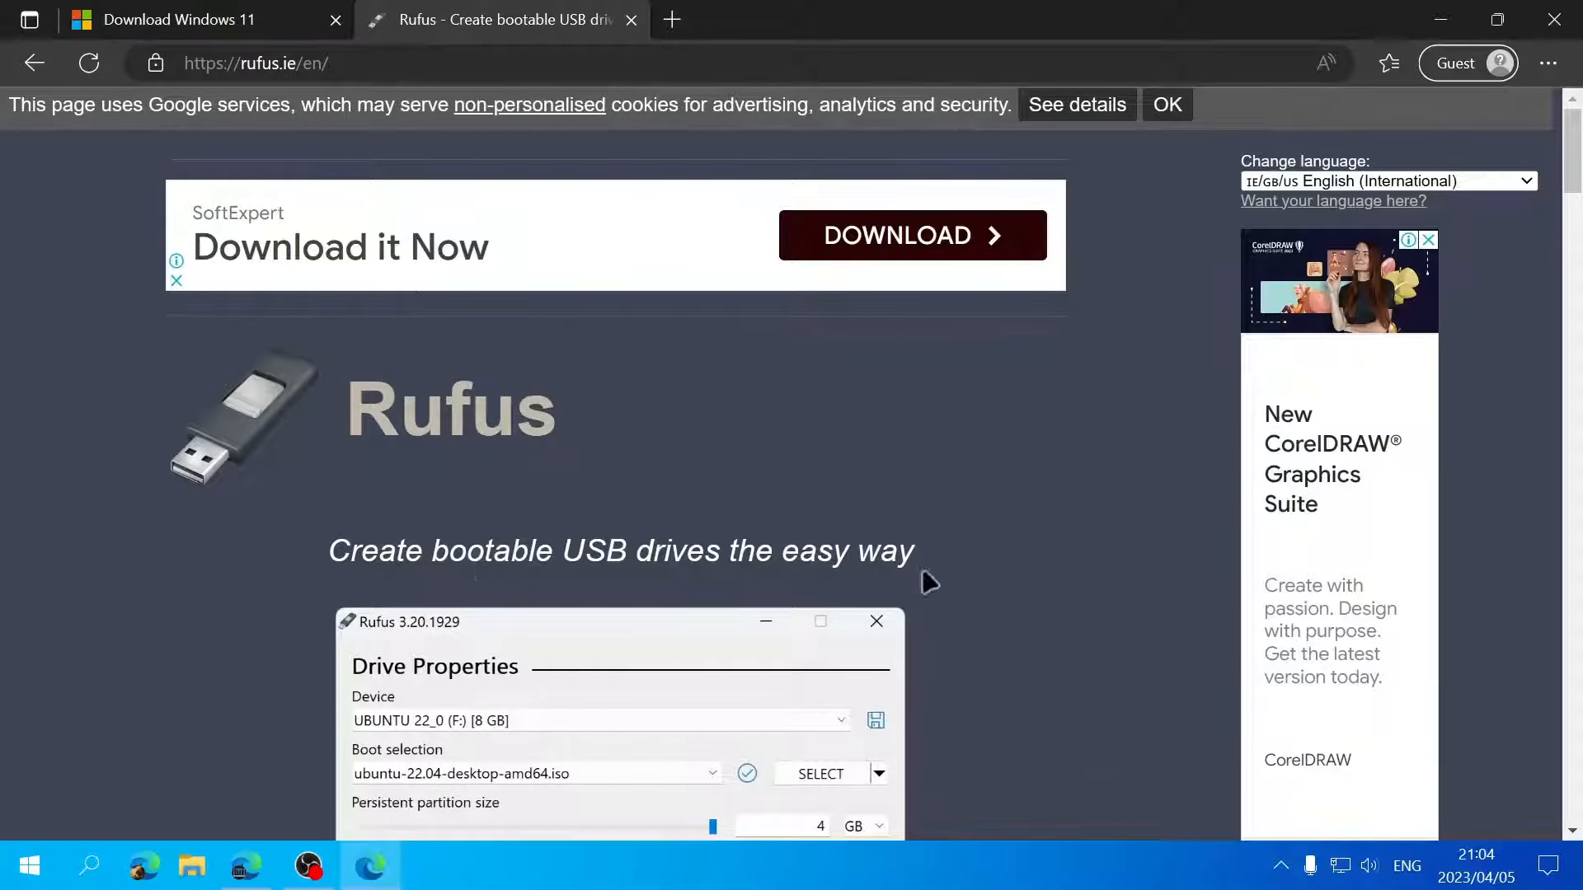
- Scroll the rufus.ie page down to the drive properties and format options example
scroll(down, 3)
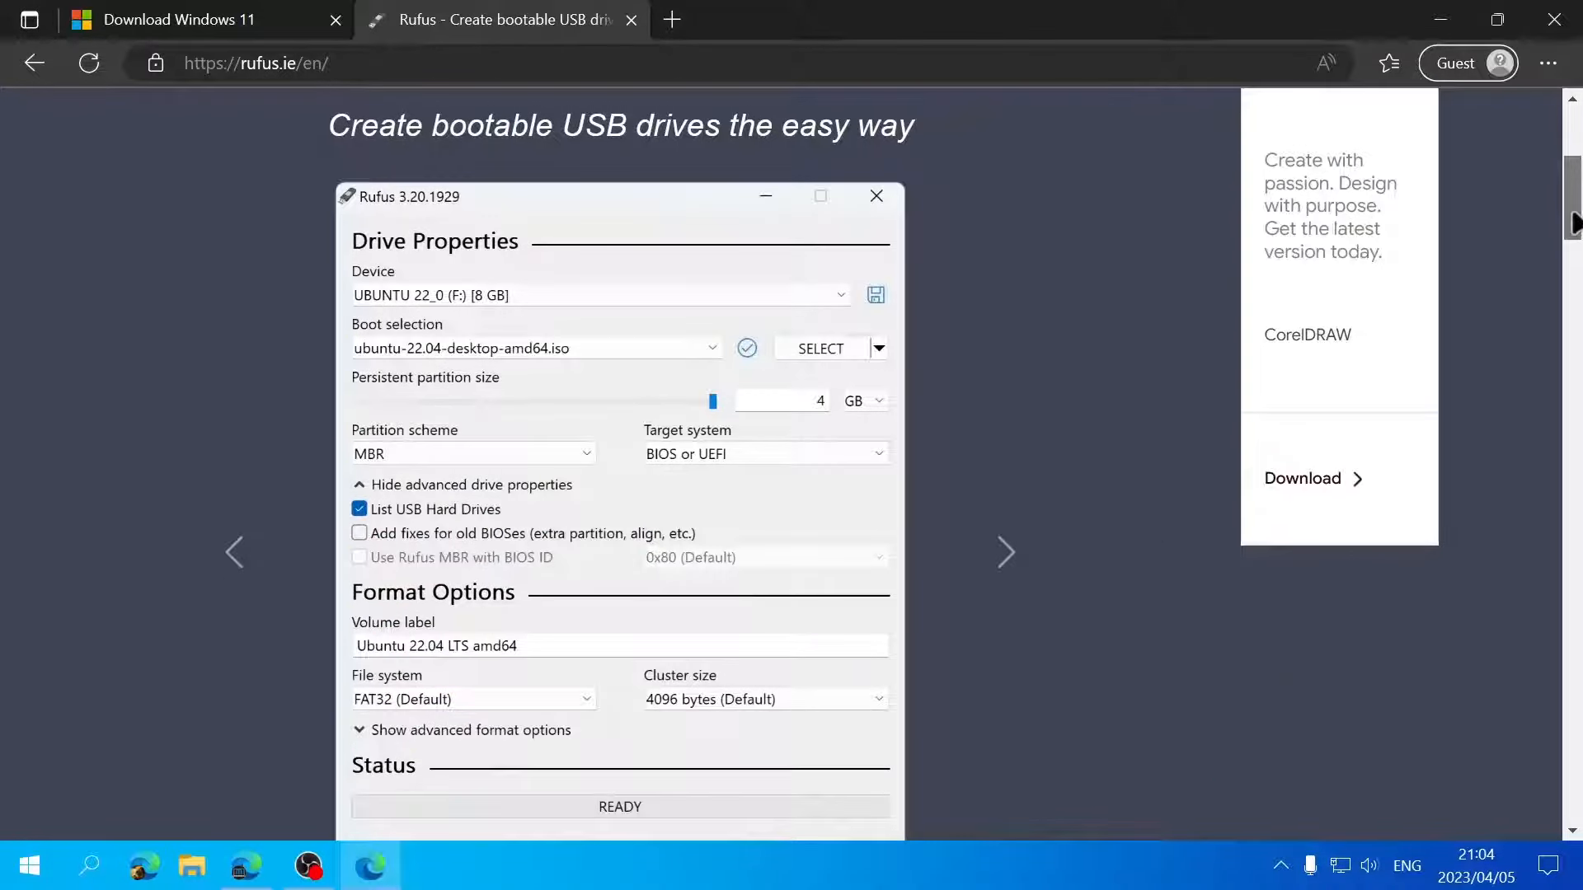